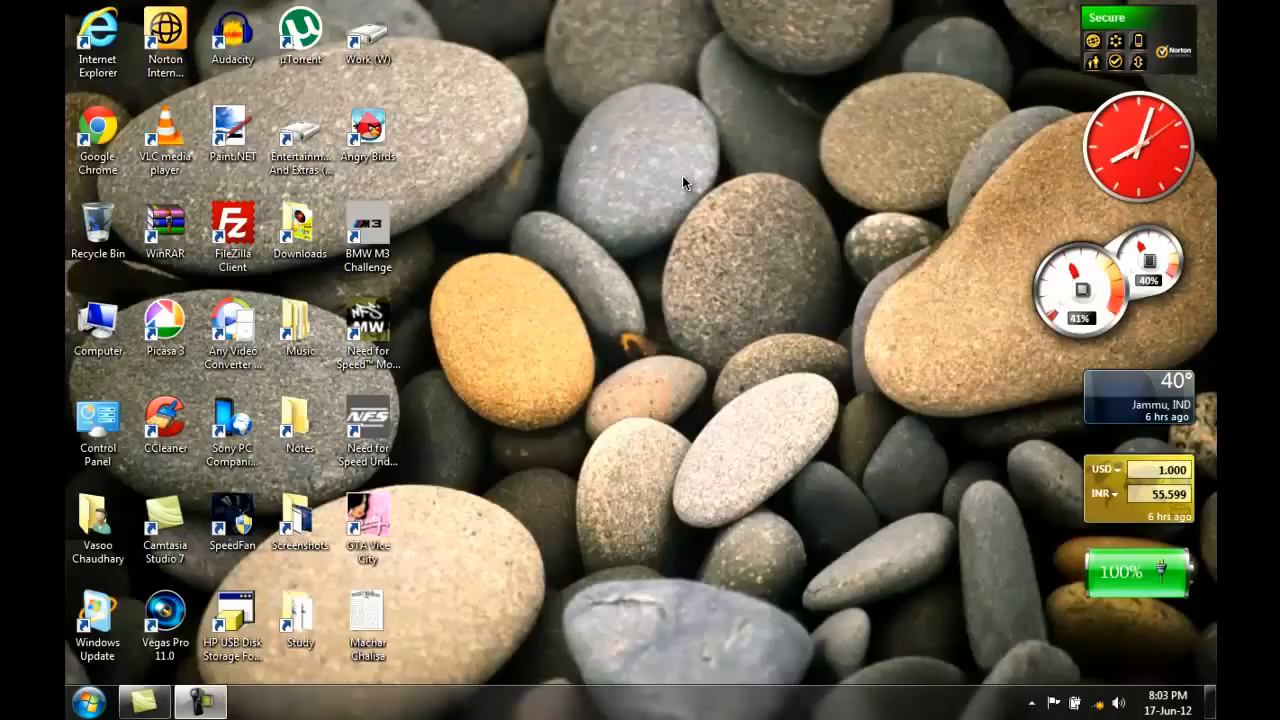
# Step: Reveal hidden tray icons and search Start for 'bluetooth' to list Bluetooth settings
pyautogui.click(1032, 700)
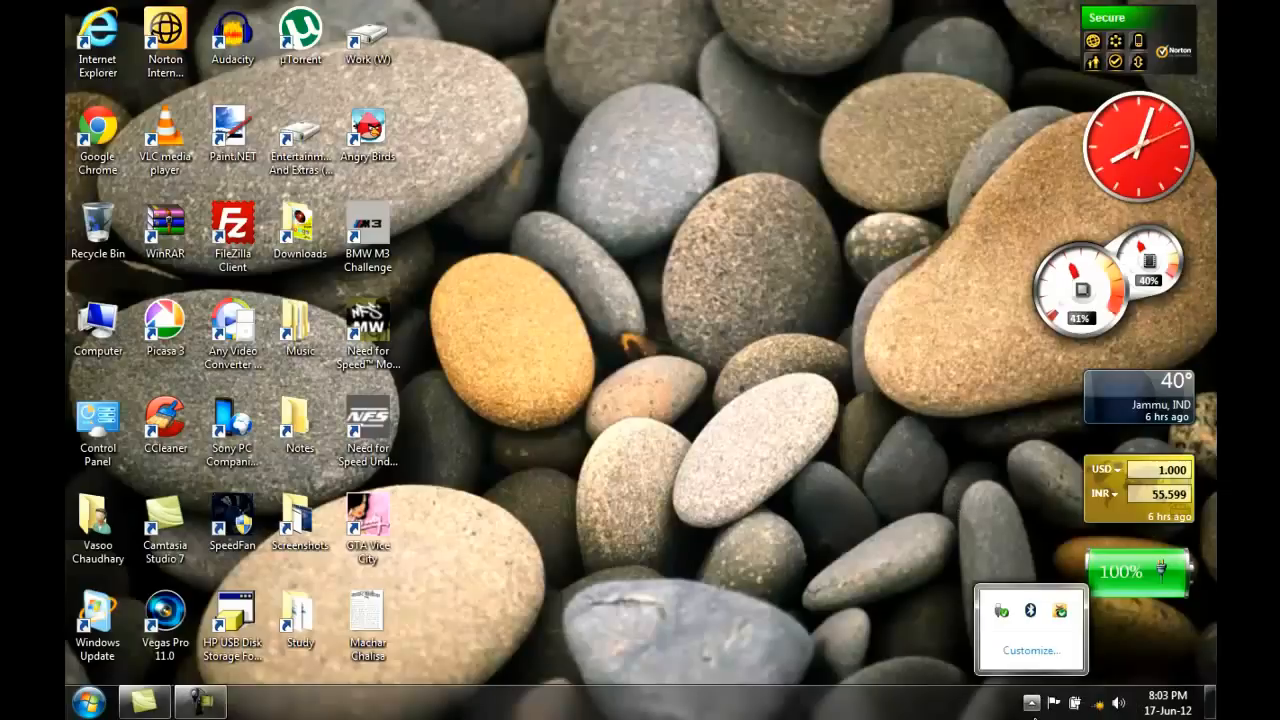
pyautogui.moveTo(1030, 624)
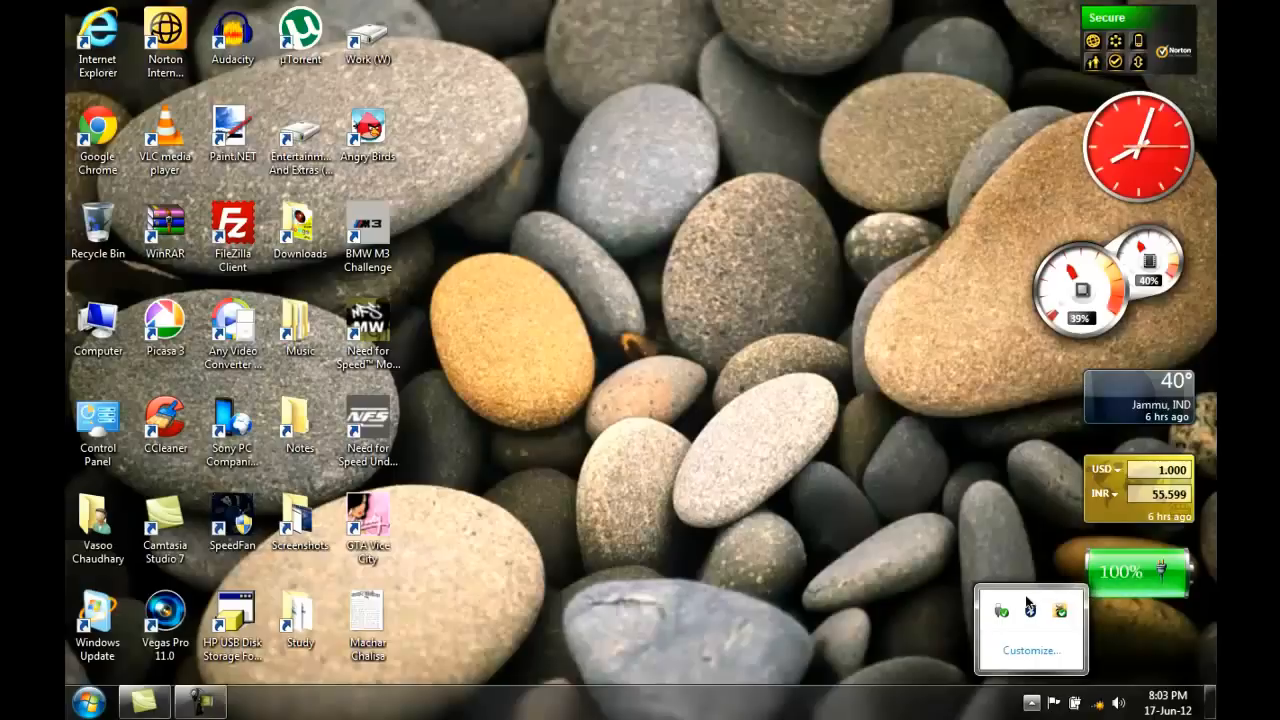
pyautogui.moveTo(1056, 608)
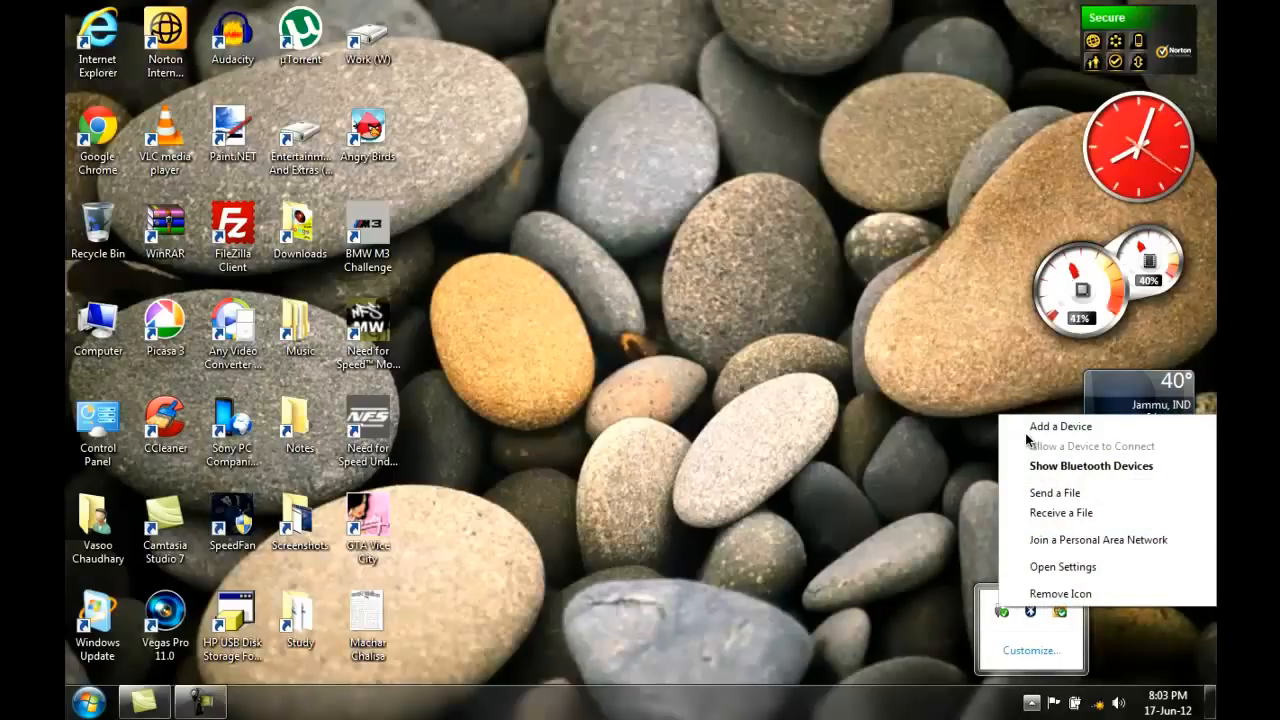
pyautogui.moveTo(898, 356)
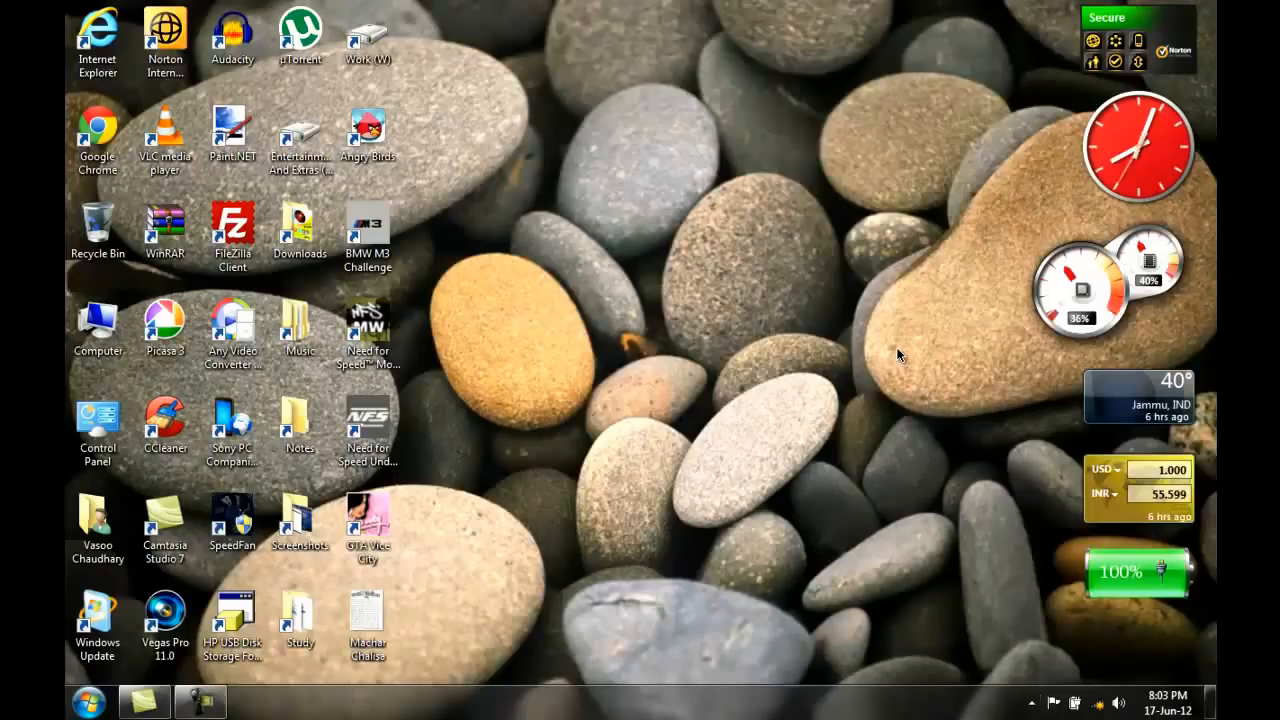
pyautogui.click(92, 704)
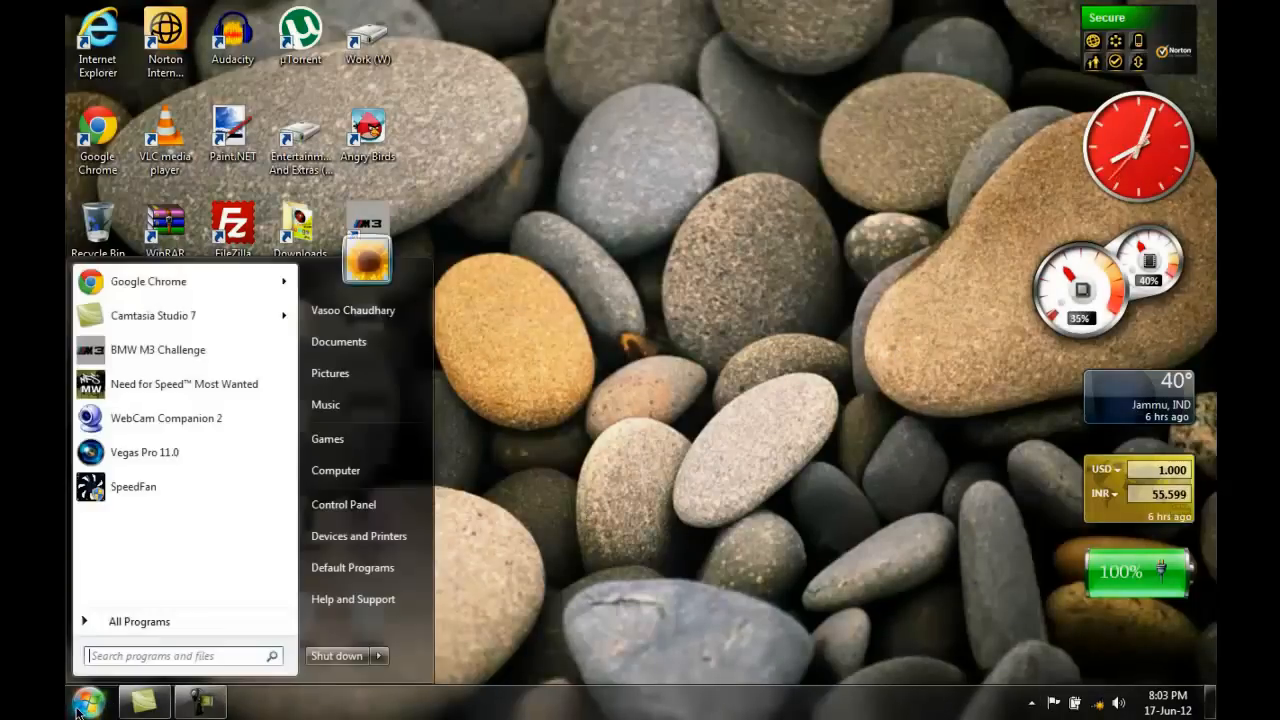
pyautogui.write('bluetooth')
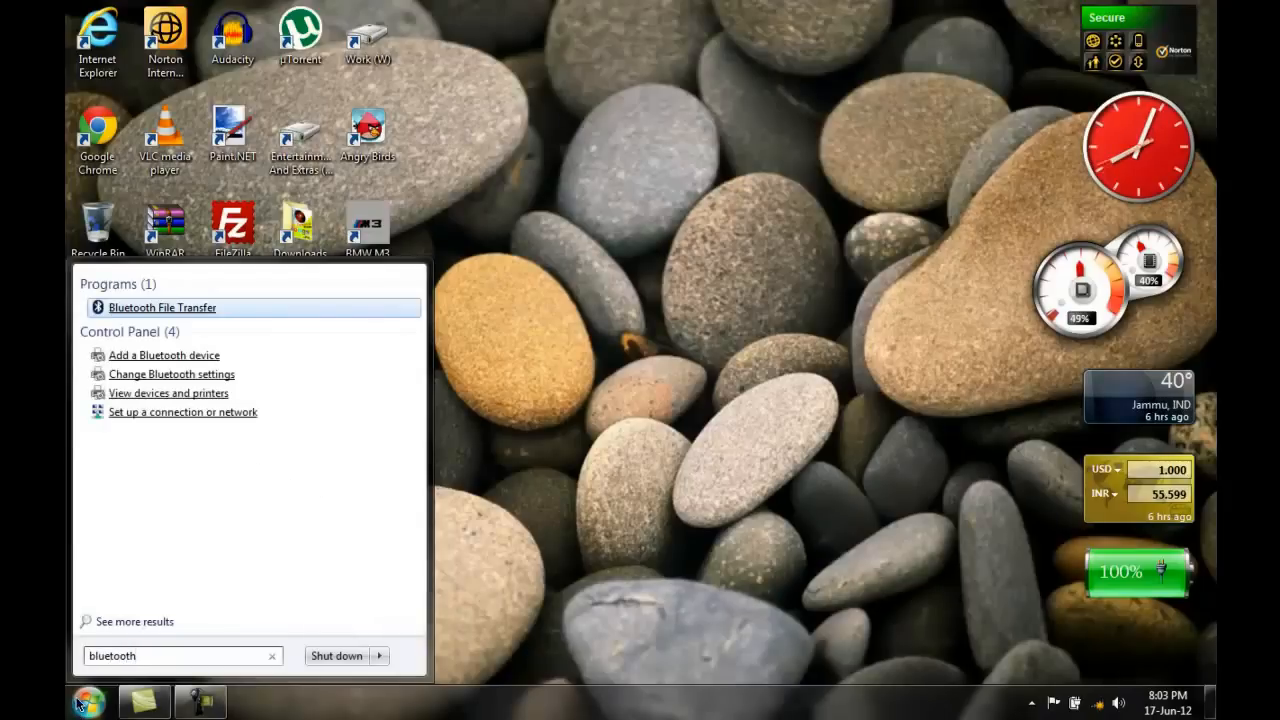
pyautogui.moveTo(164, 360)
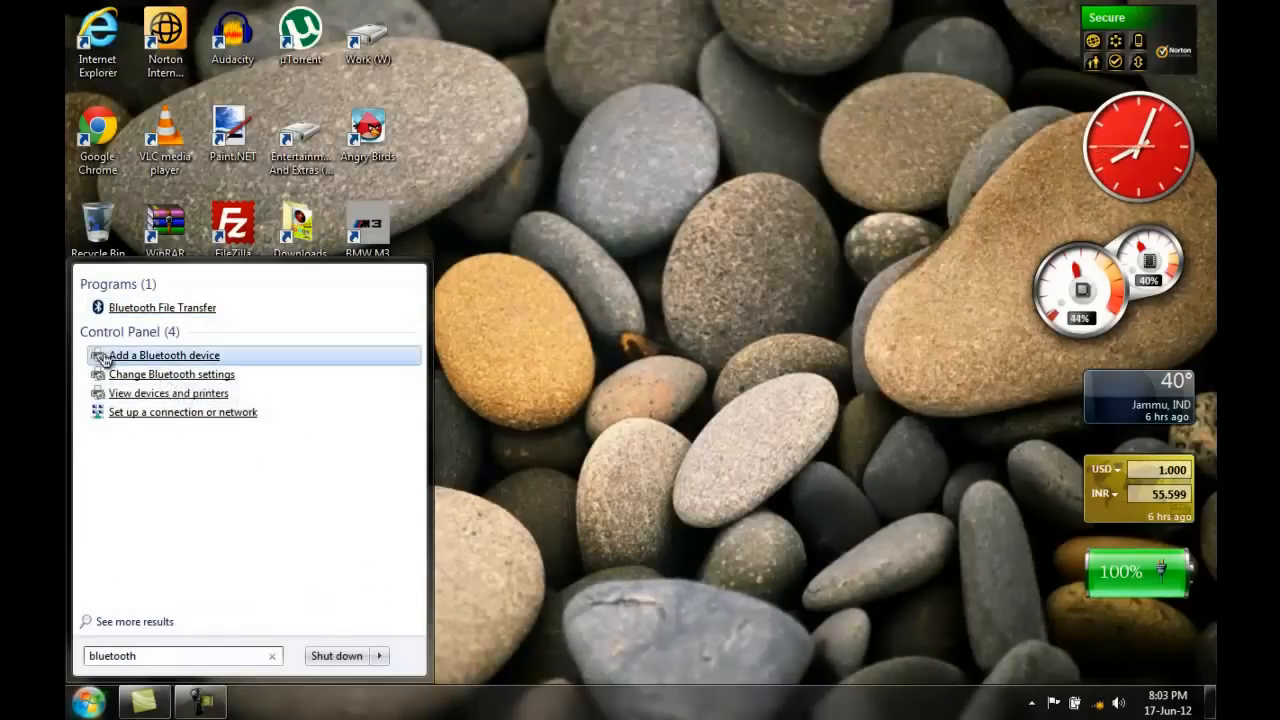
pyautogui.moveTo(104, 360)
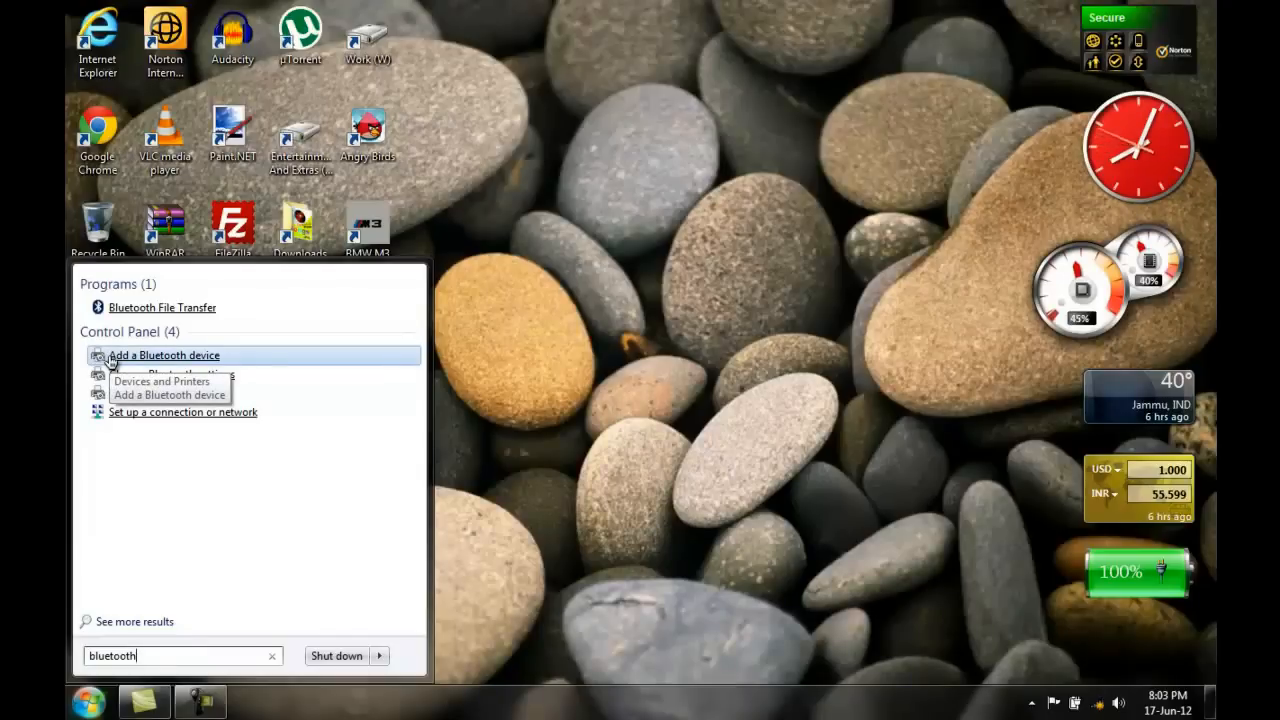
pyautogui.moveTo(240, 338)
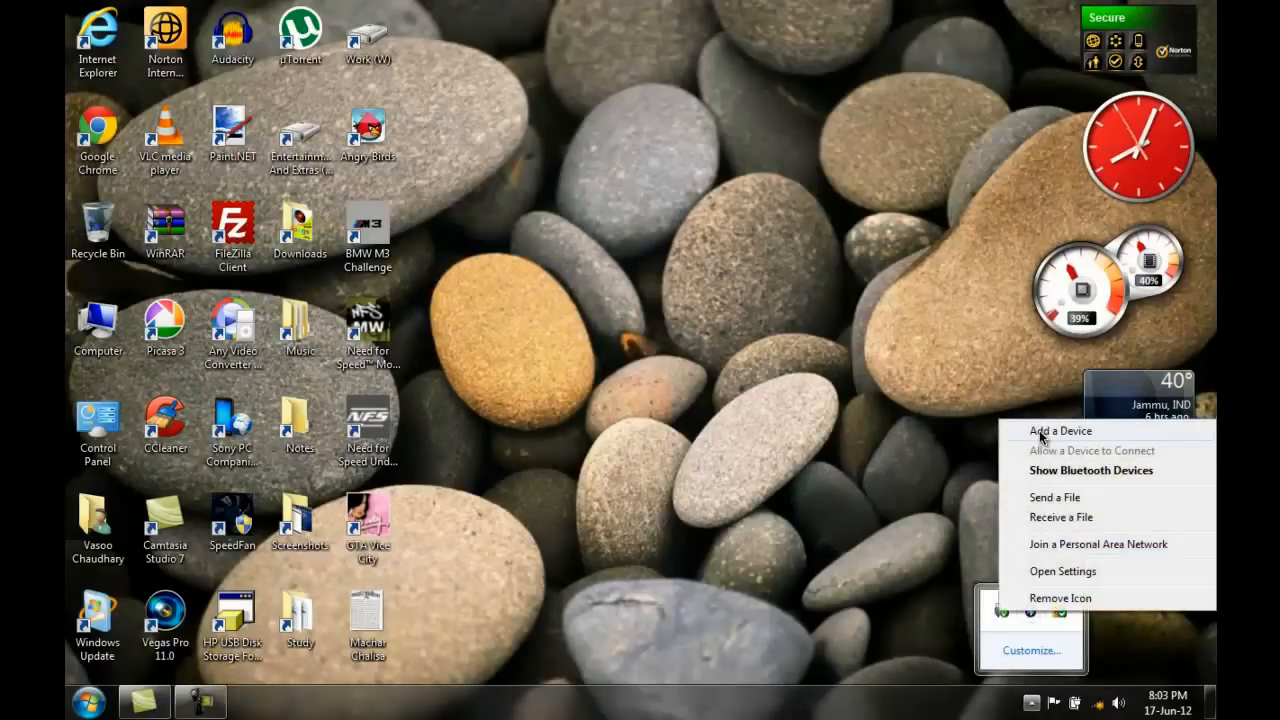
# Step: Add a device, choosing the discovered Dell BT Travel Mouse and continuing to its pairing options
pyautogui.click(1060, 430)
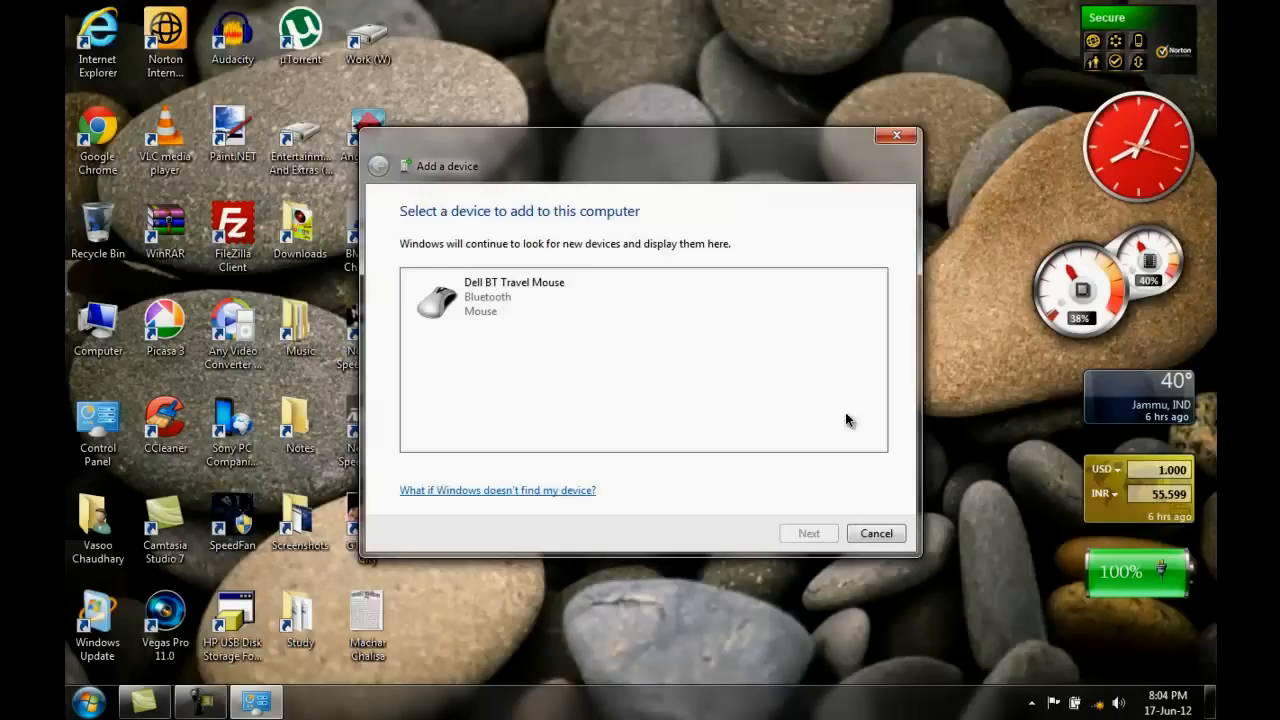
pyautogui.click(532, 290)
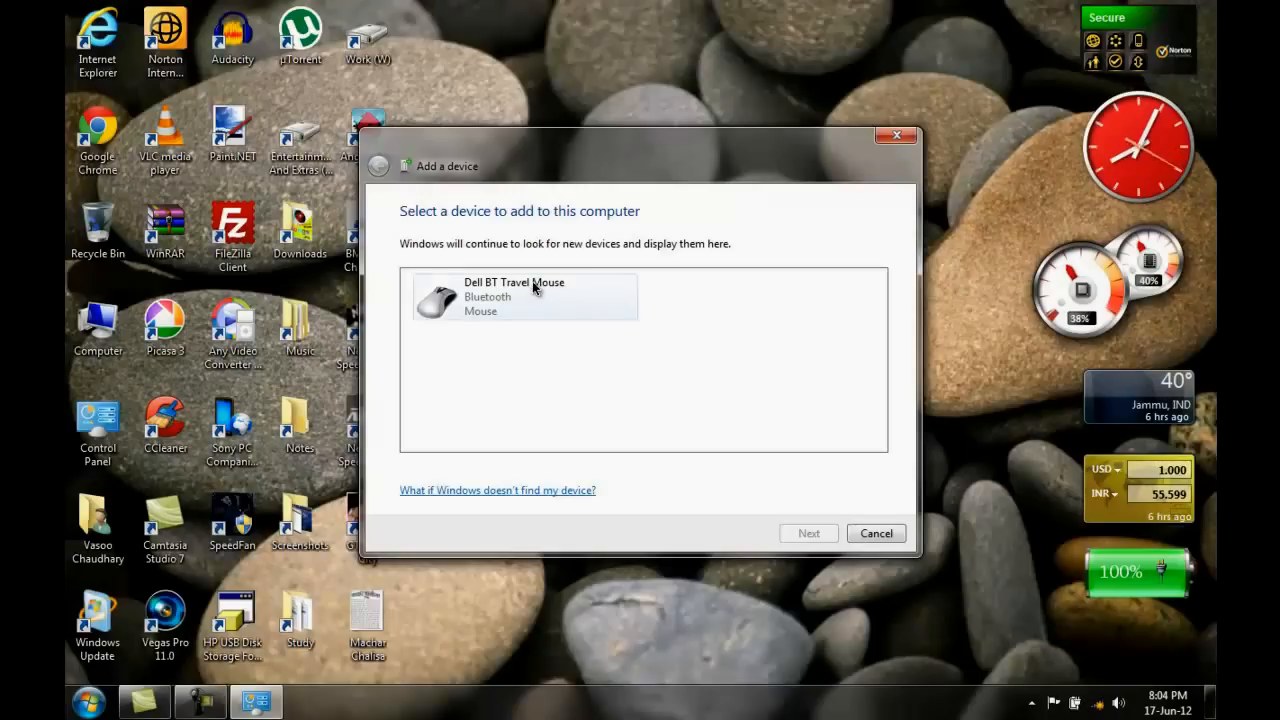
pyautogui.click(524, 296)
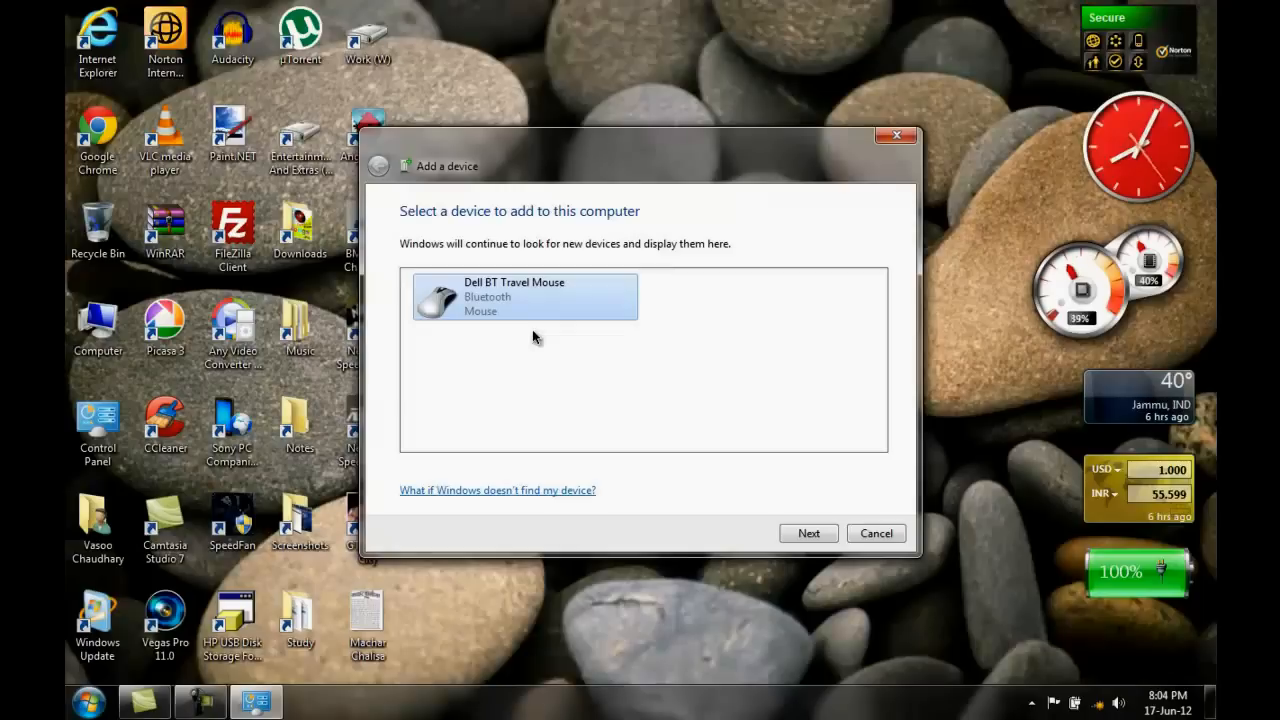
pyautogui.moveTo(452, 292)
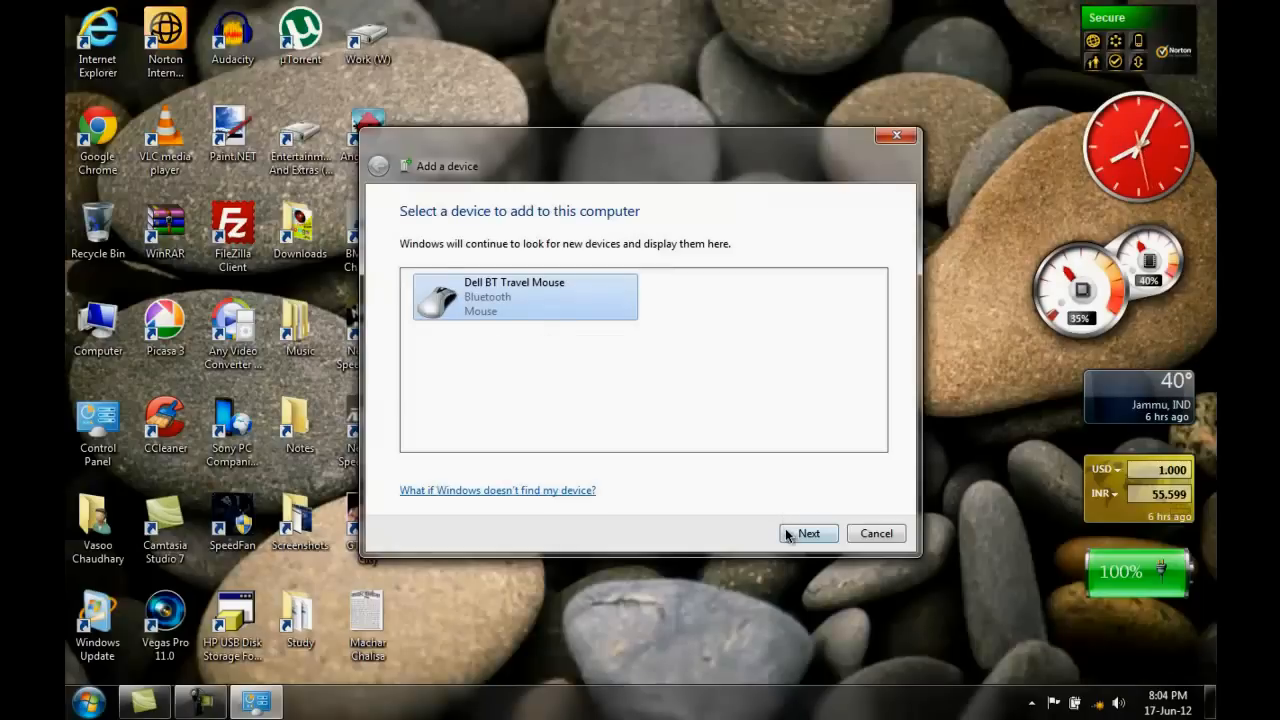
pyautogui.click(808, 532)
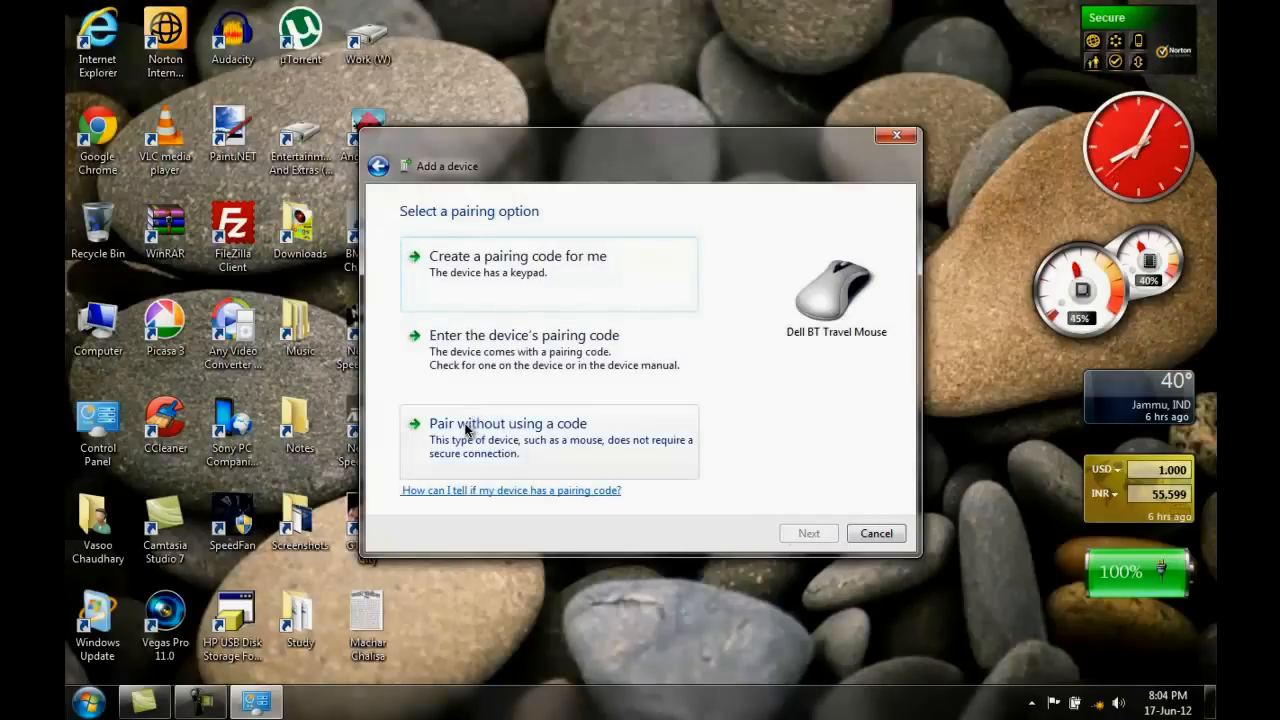
# Step: Pair the Dell BT Travel Mouse without a code and close the wizard after the HID driver installs
pyautogui.click(508, 424)
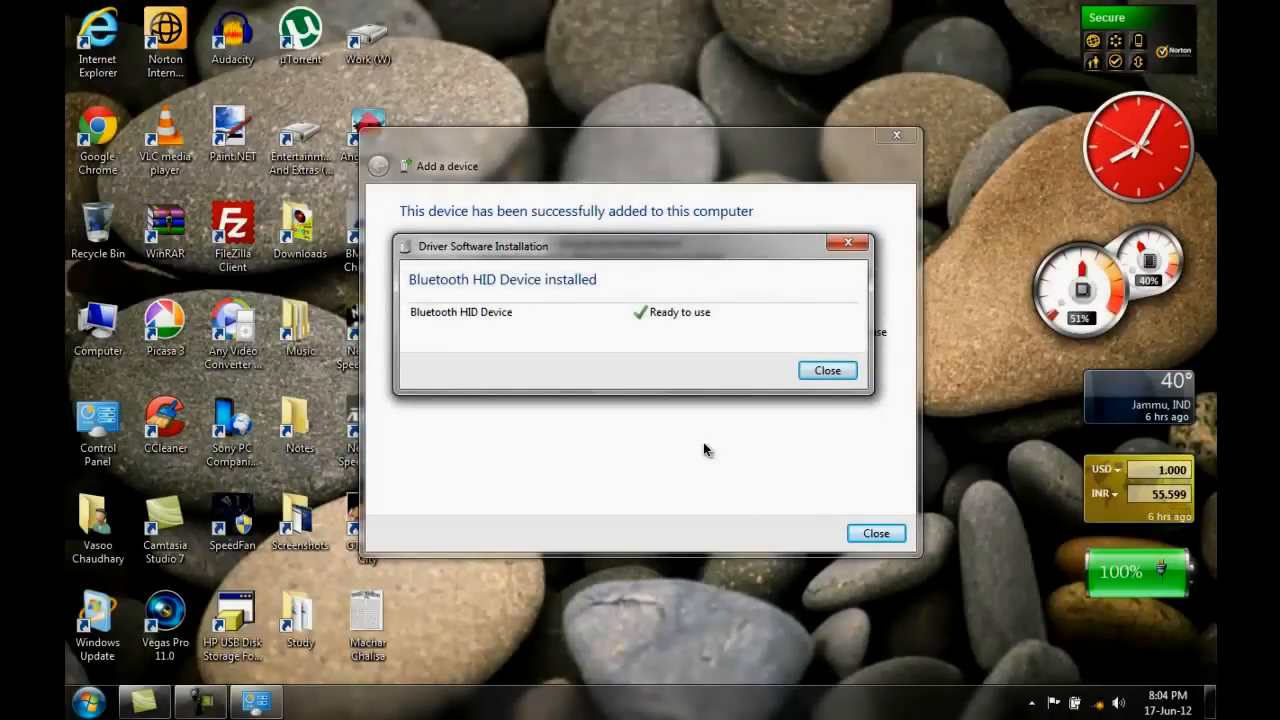
pyautogui.moveTo(672, 452)
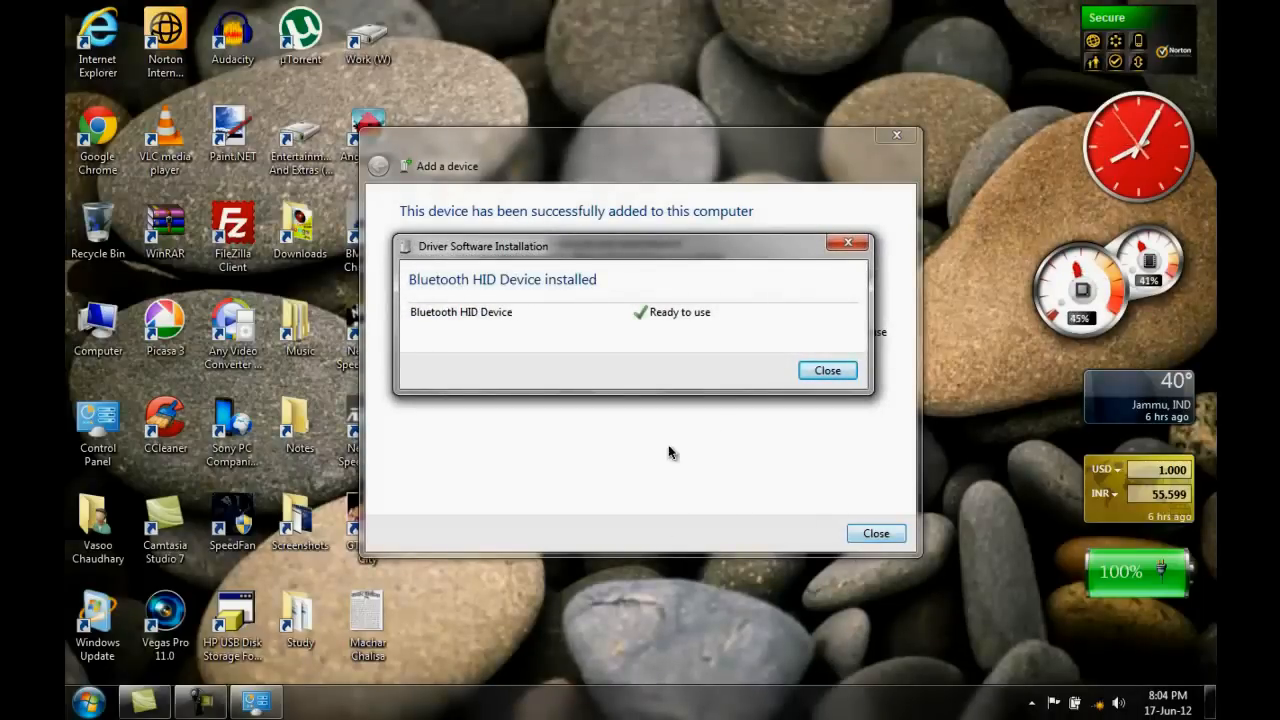
pyautogui.moveTo(820, 412)
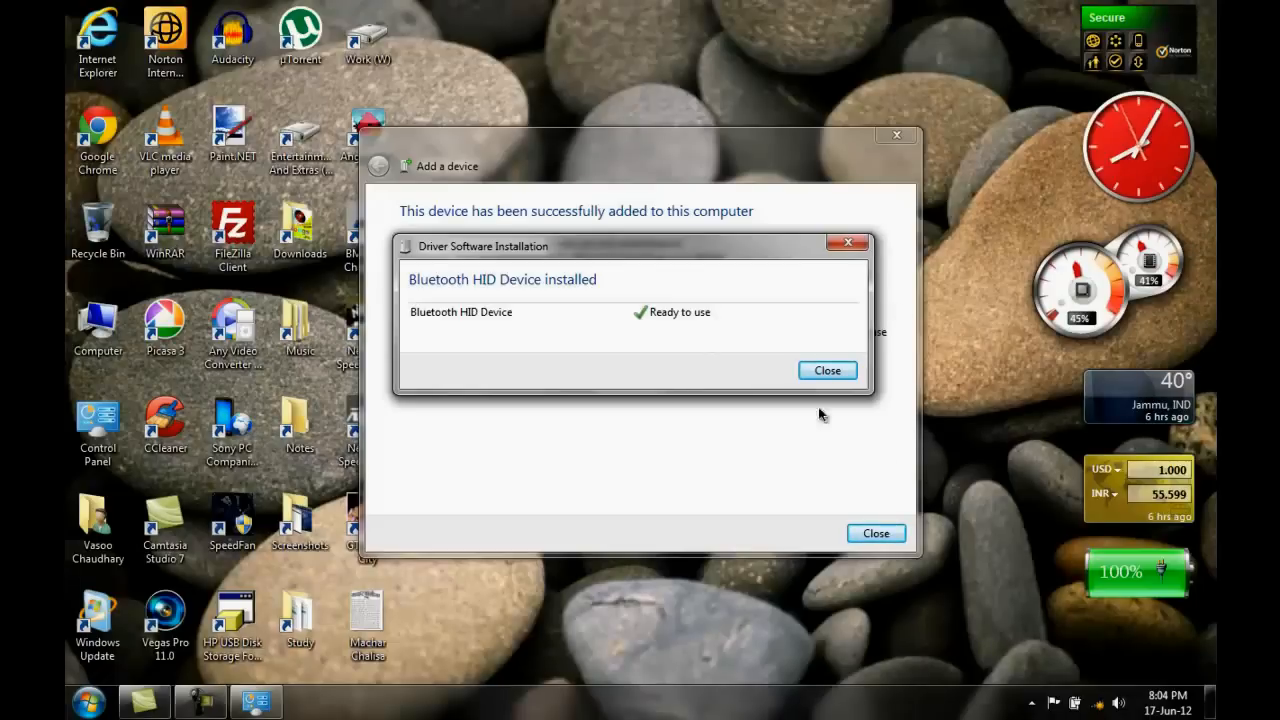
pyautogui.click(828, 370)
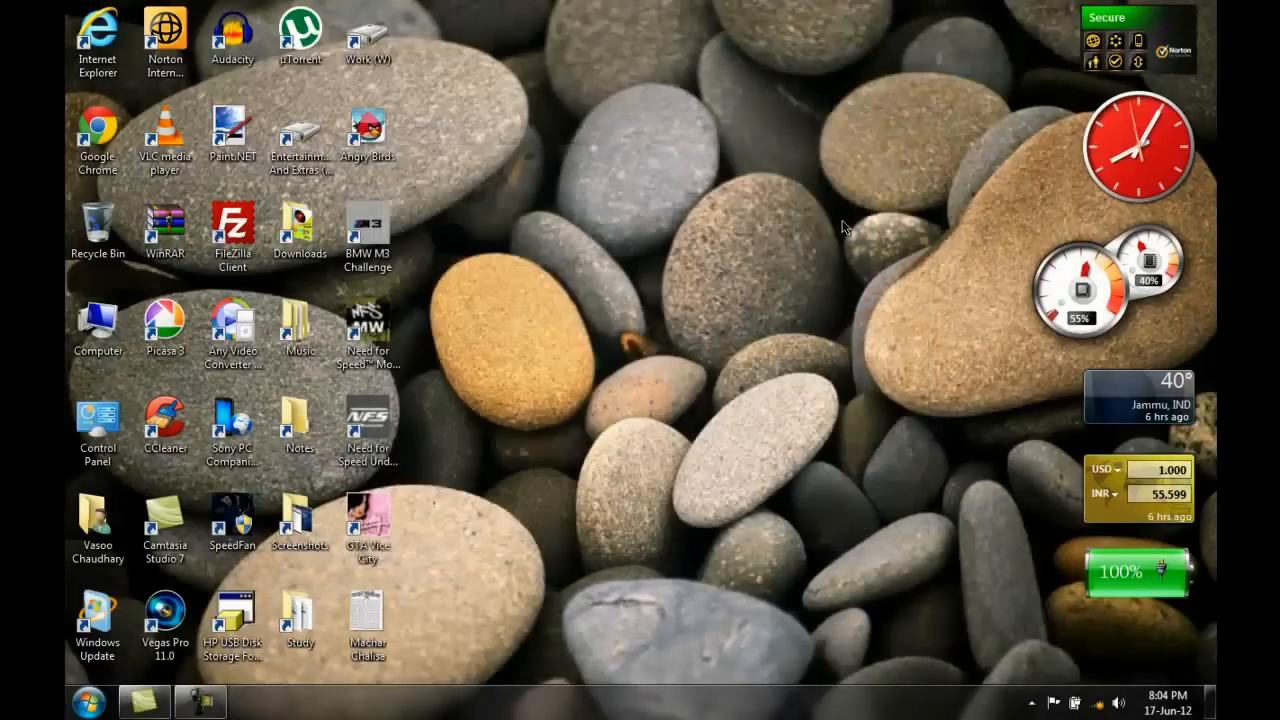